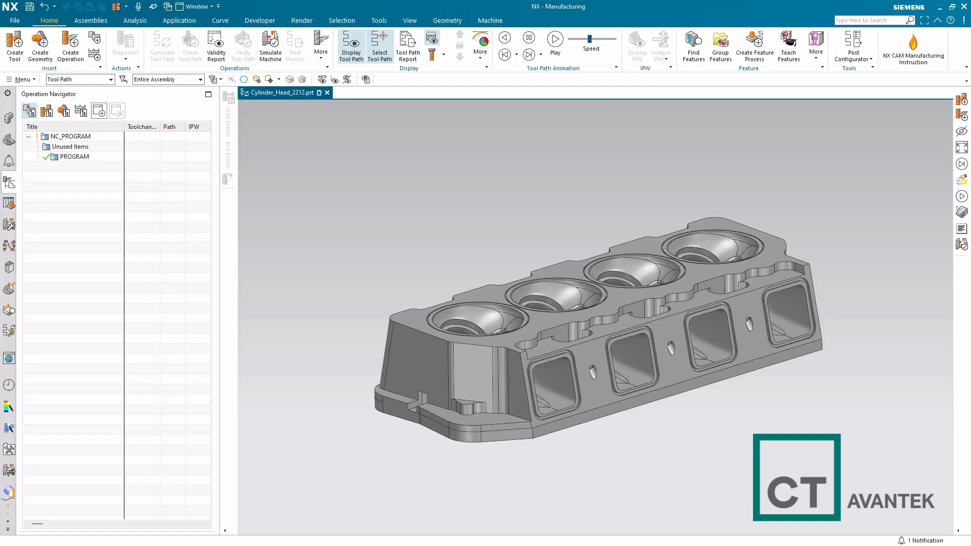
Search the 2212 library's End Mill (non indexable) class, then cancel both tool dialogs without retrieving.
left_click(14, 46)
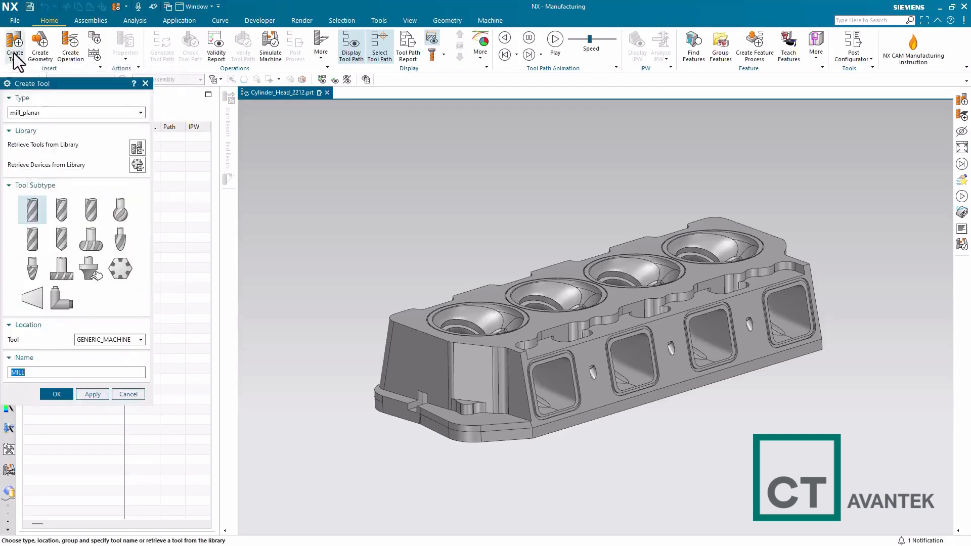
left_click(137, 148)
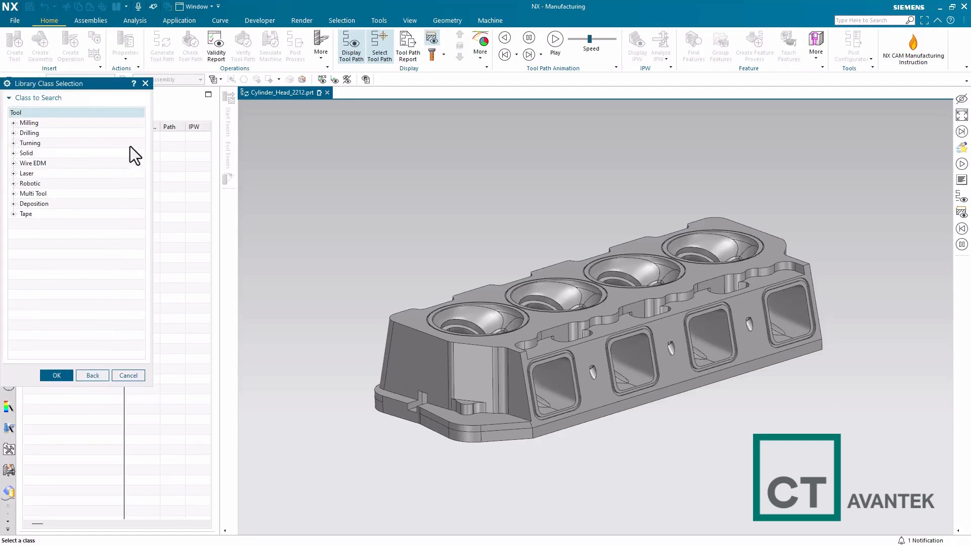
left_click(14, 122)
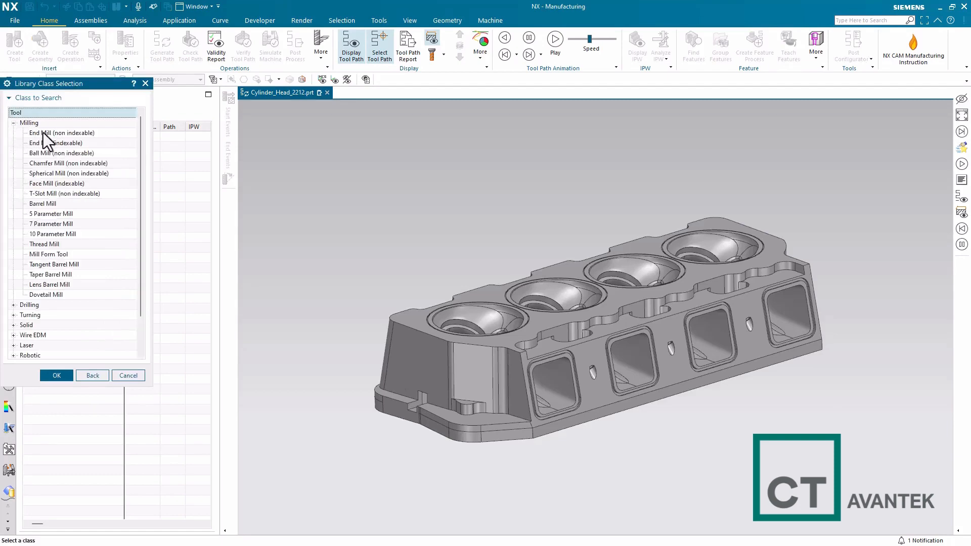
left_click(56, 376)
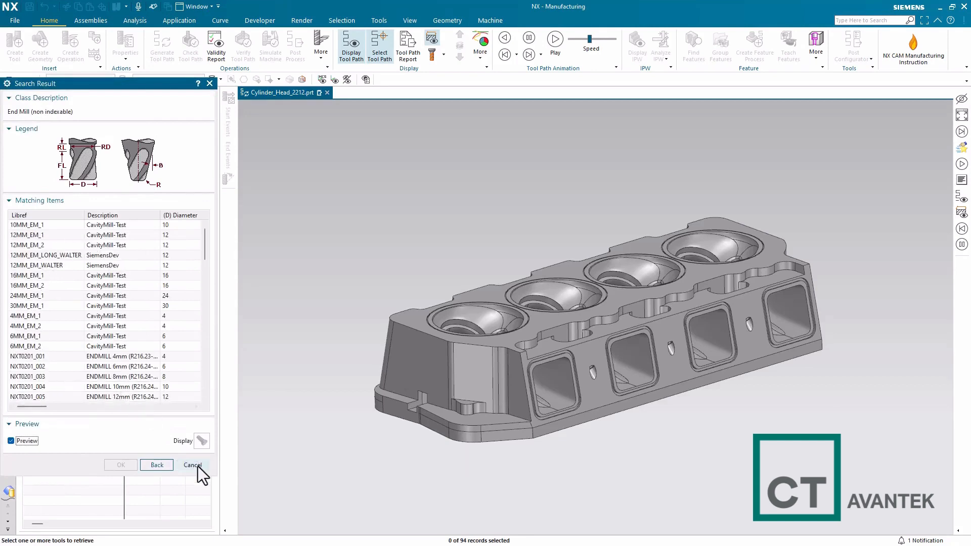
left_click(193, 466)
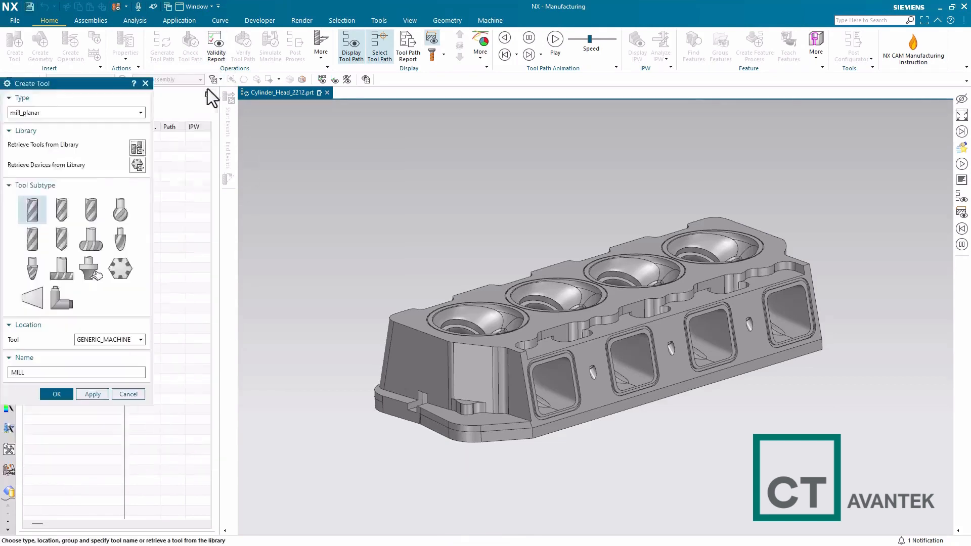
left_click(128, 394)
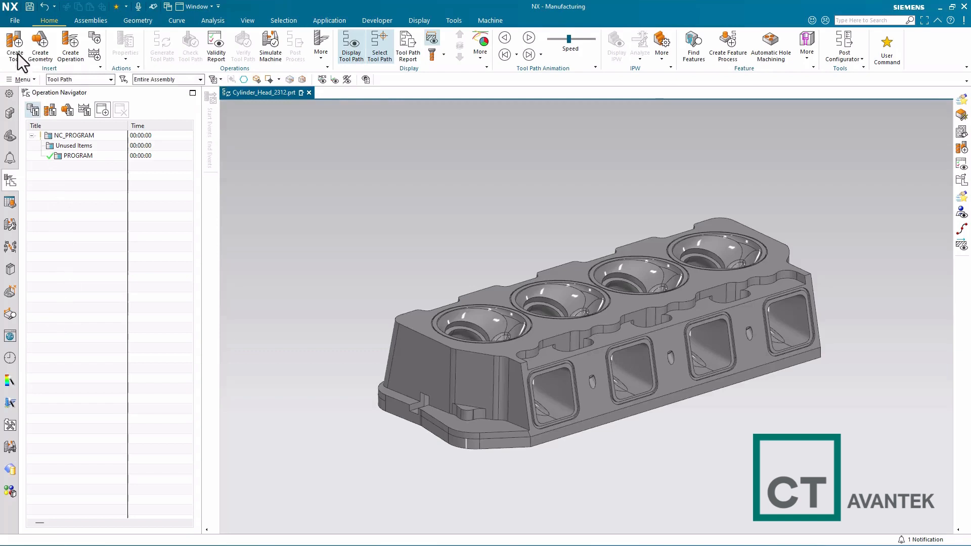
left_click(14, 46)
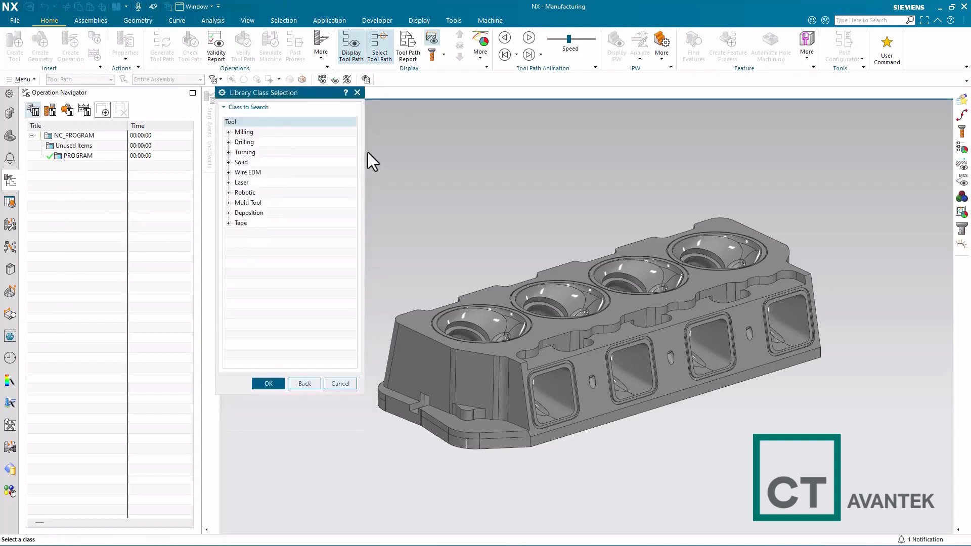
left_click(340, 383)
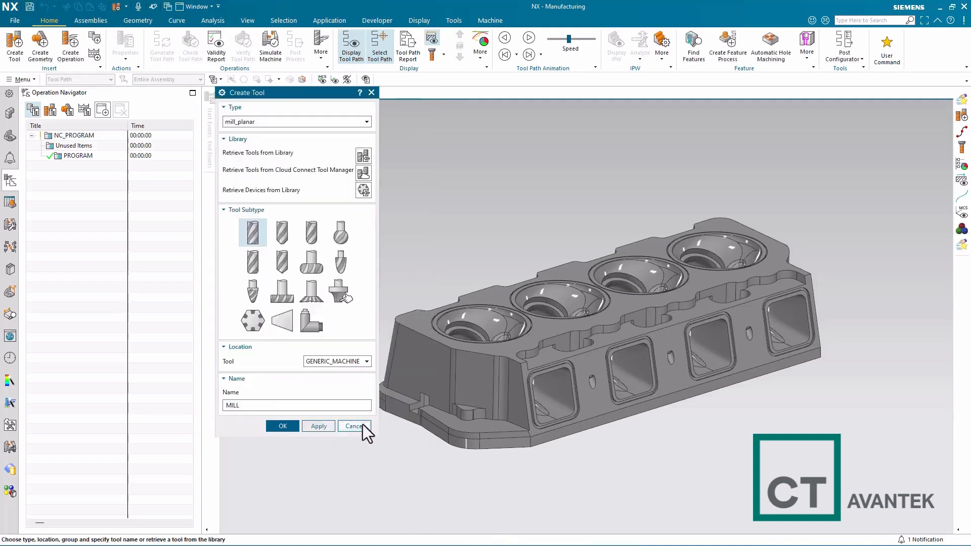
left_click(353, 426)
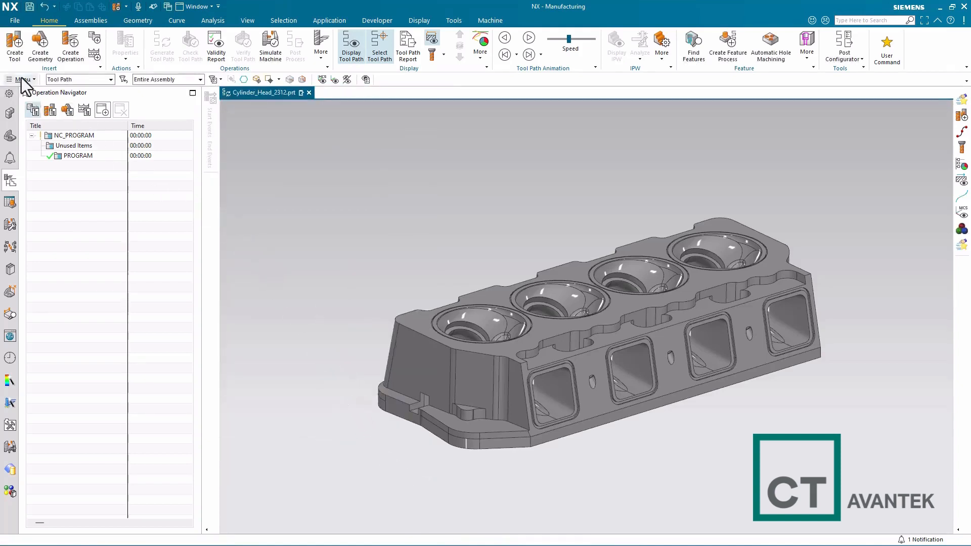
Run Convert Tool Library on the 2212 metric tool_database.dat file.
left_click(21, 79)
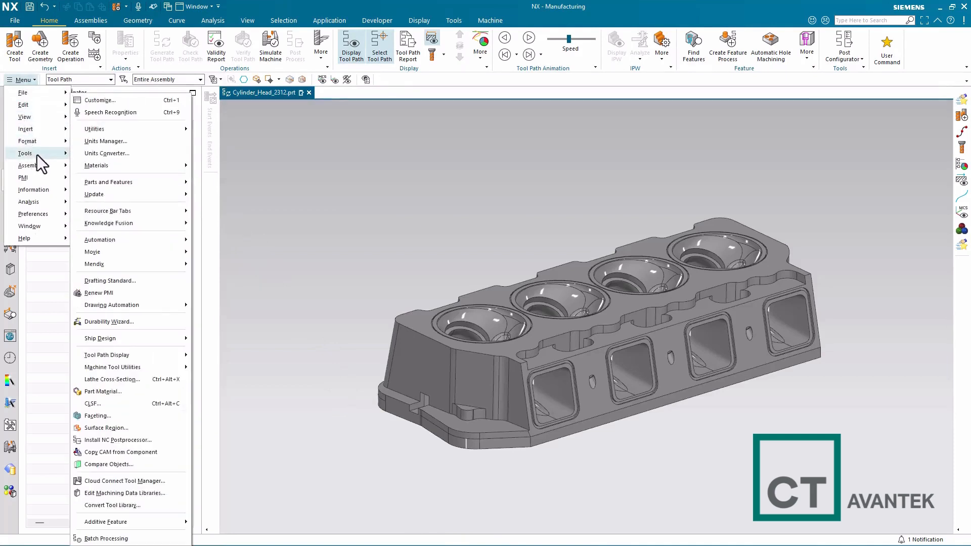
mouse_move(113, 505)
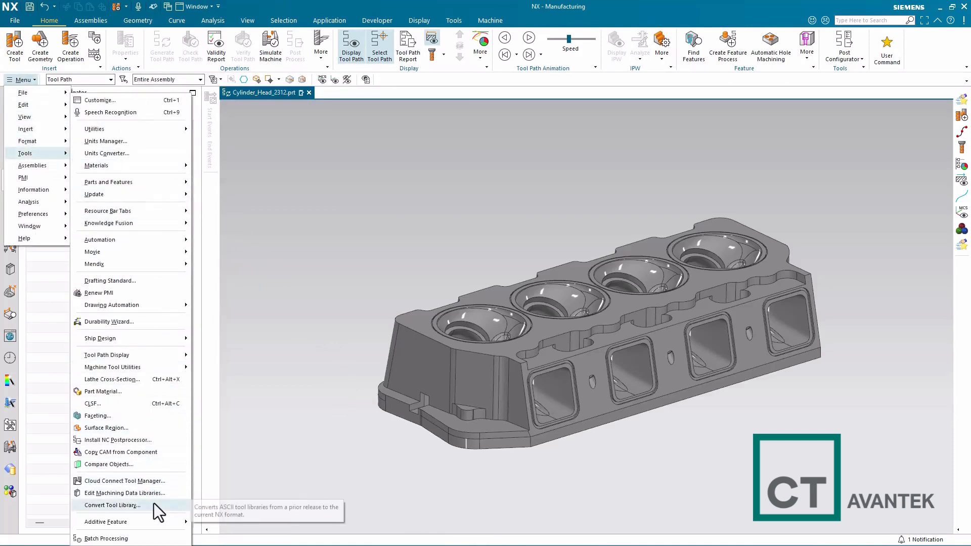
left_click(112, 506)
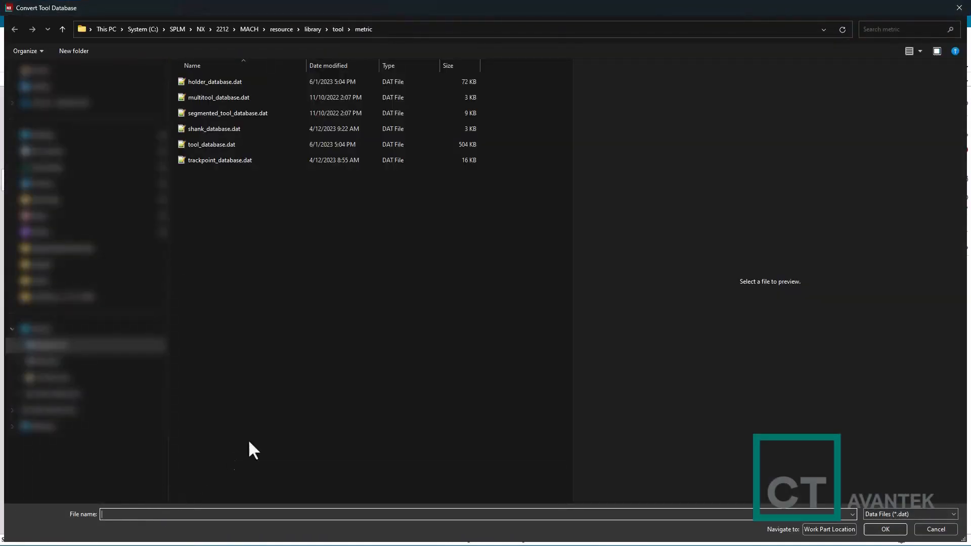
mouse_move(444, 36)
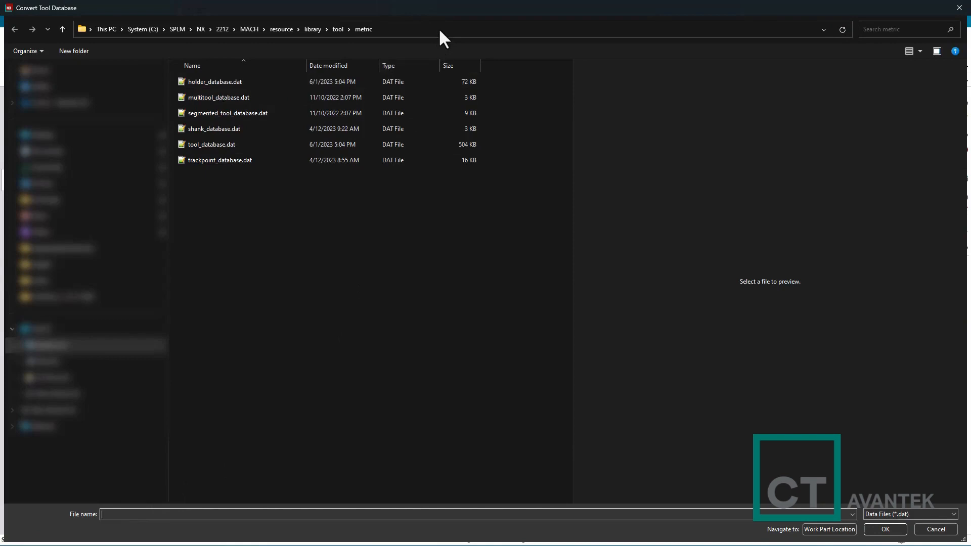
mouse_move(430, 36)
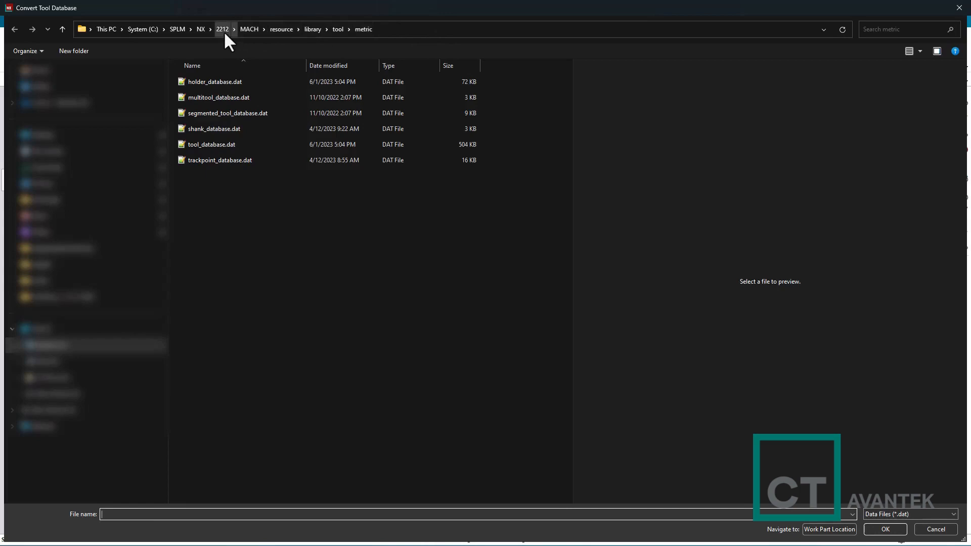
mouse_move(249, 29)
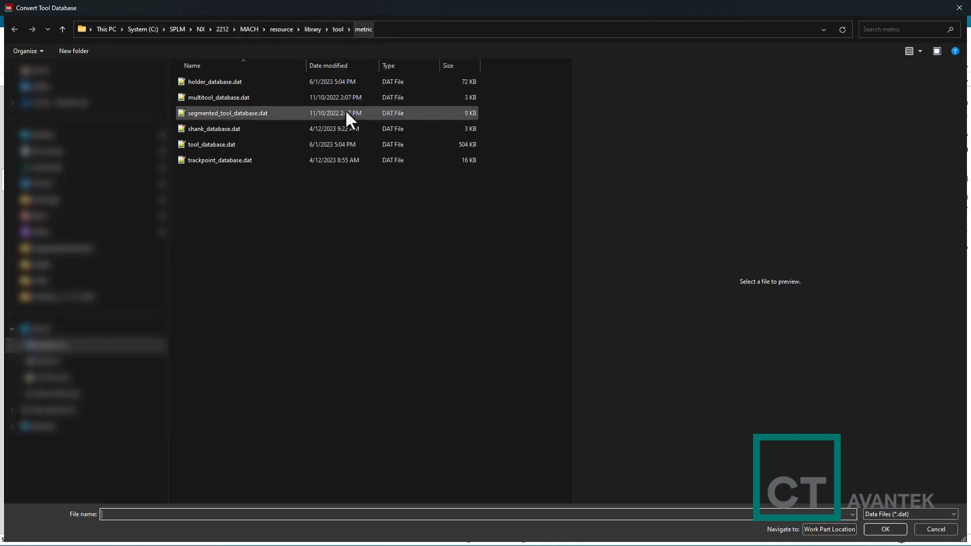
left_click(212, 144)
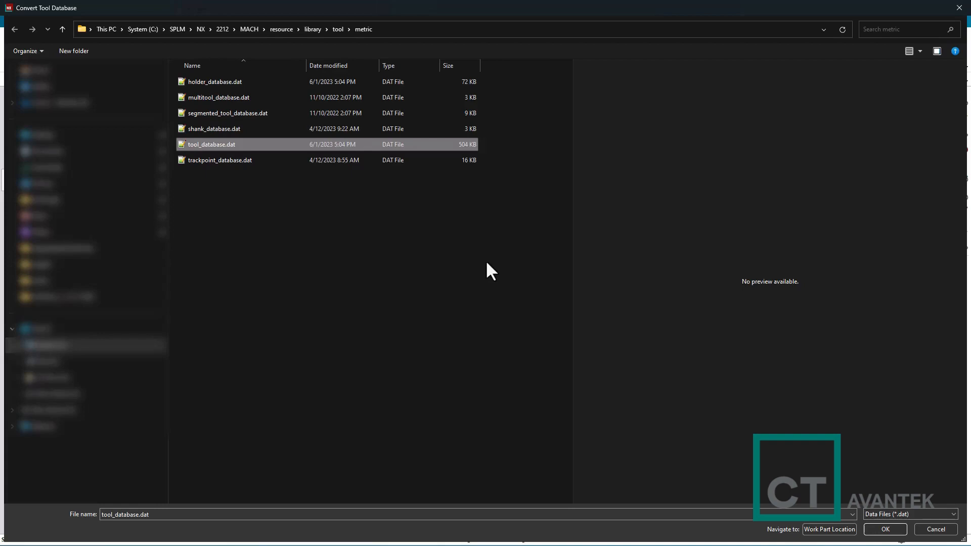
left_click(885, 530)
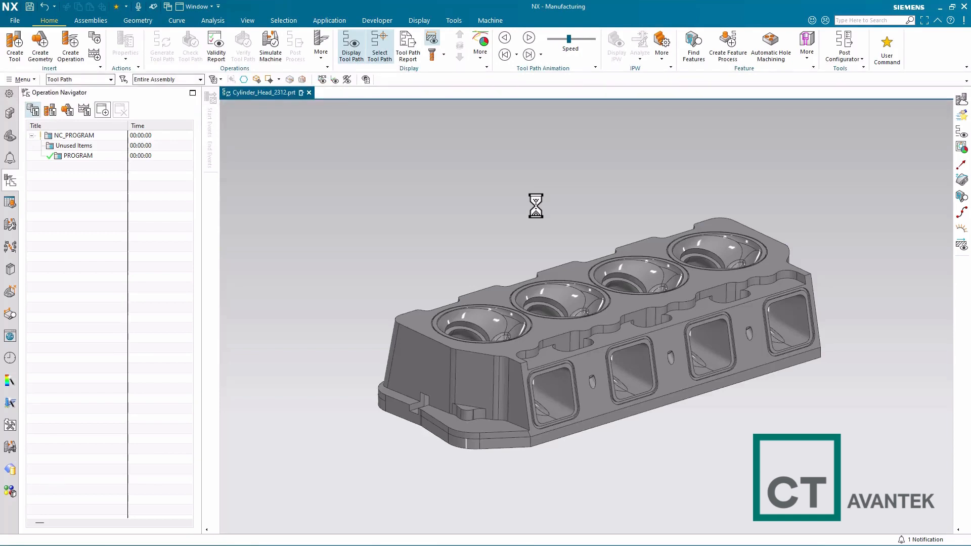
Bring up the Library Class Selection dialog via Create Tool and Retrieve Tools from Library.
left_click(14, 46)
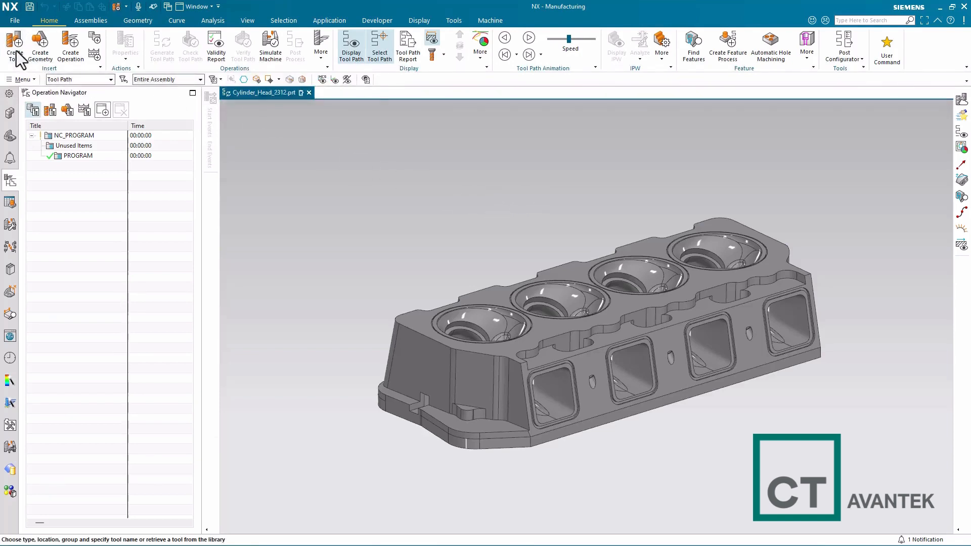
left_click(13, 47)
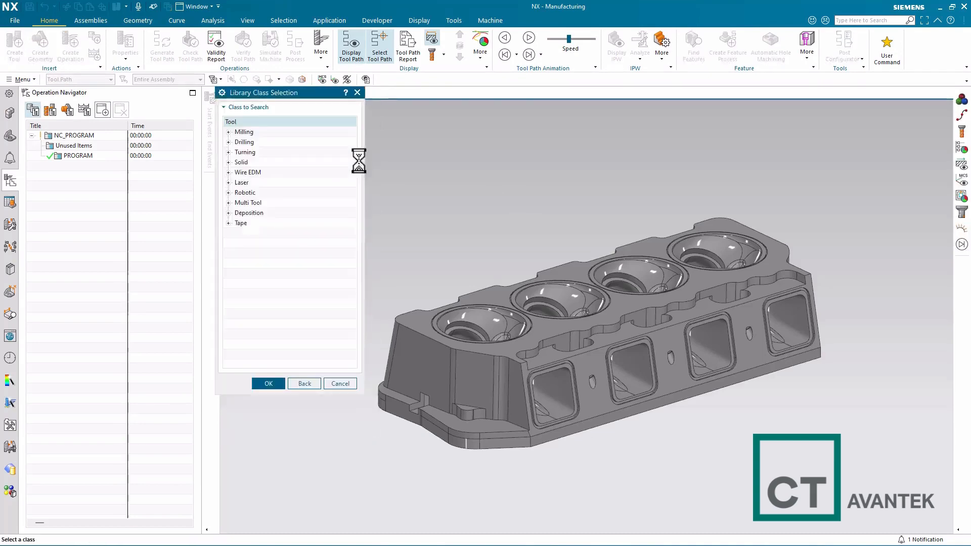
left_click(229, 132)
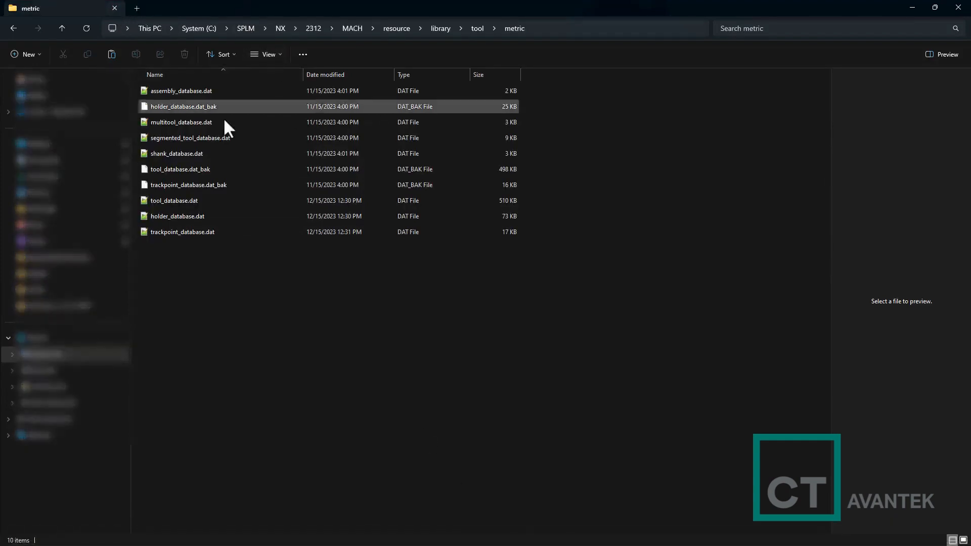
Inspect the converted .dat files and .dat_bak backups in the 2312 metric tool folder.
left_click(414, 362)
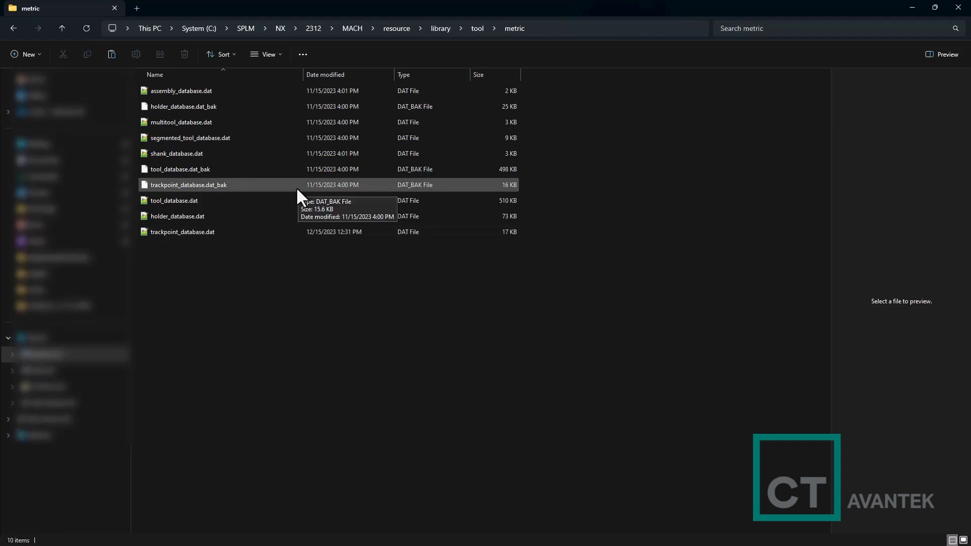
mouse_move(294, 197)
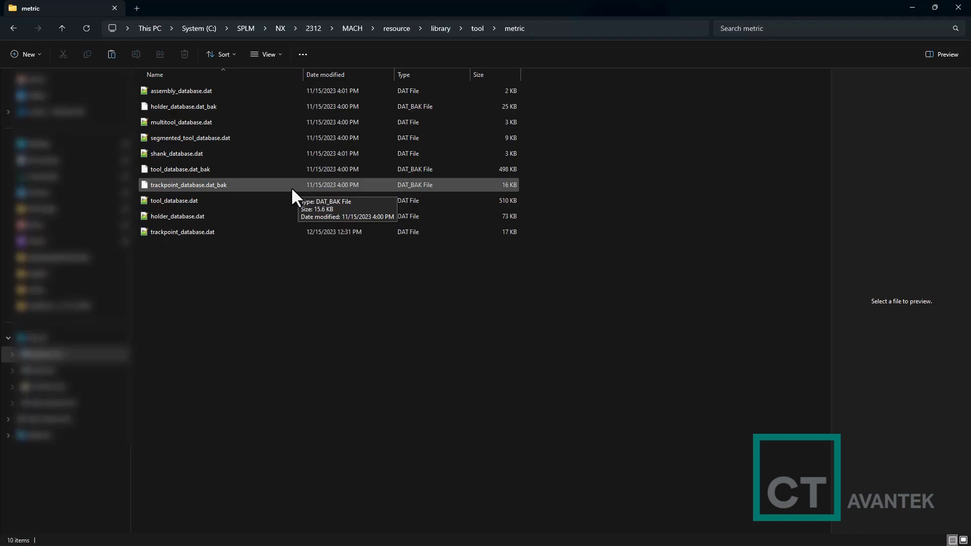
mouse_move(301, 343)
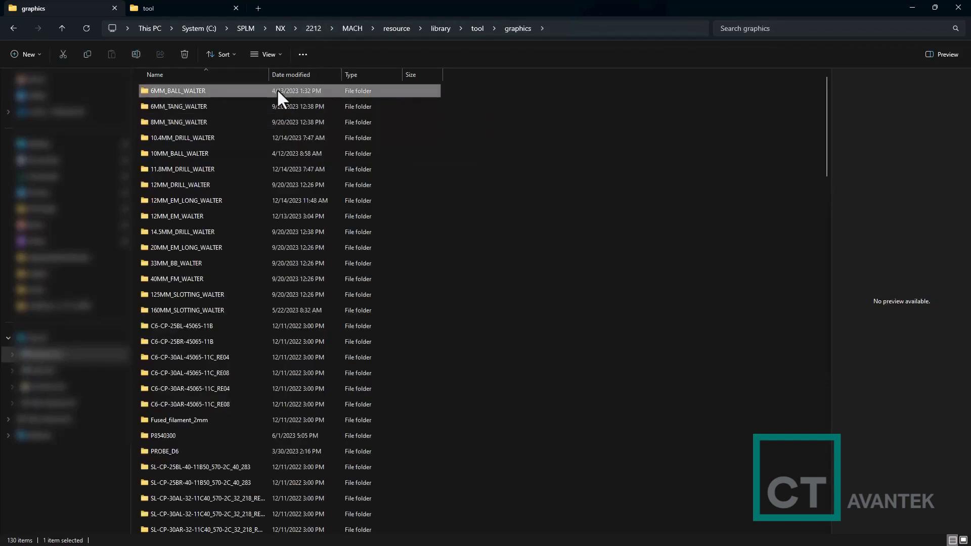
mouse_move(290, 310)
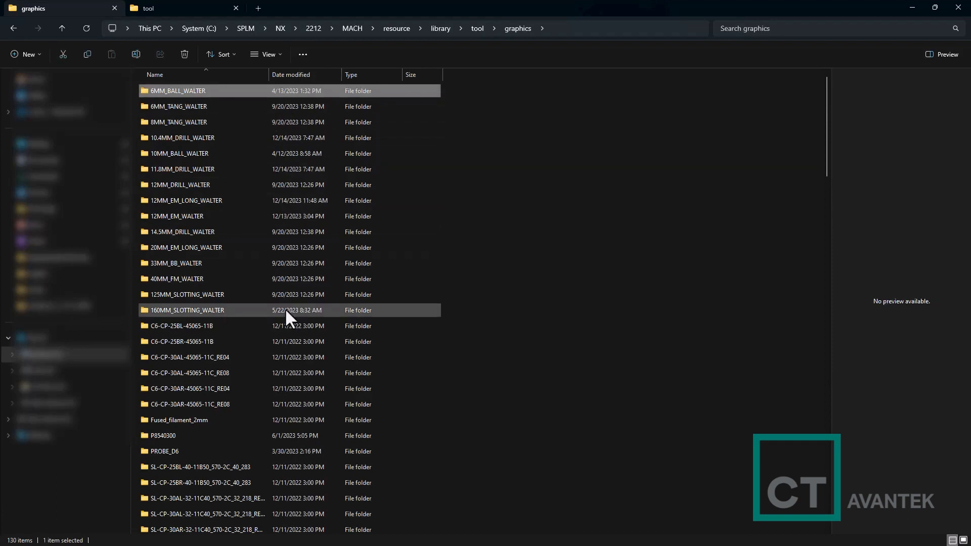
Select the Walter graphics folders in 2212 and paste them into the 2312 graphics folder.
left_click(185, 310)
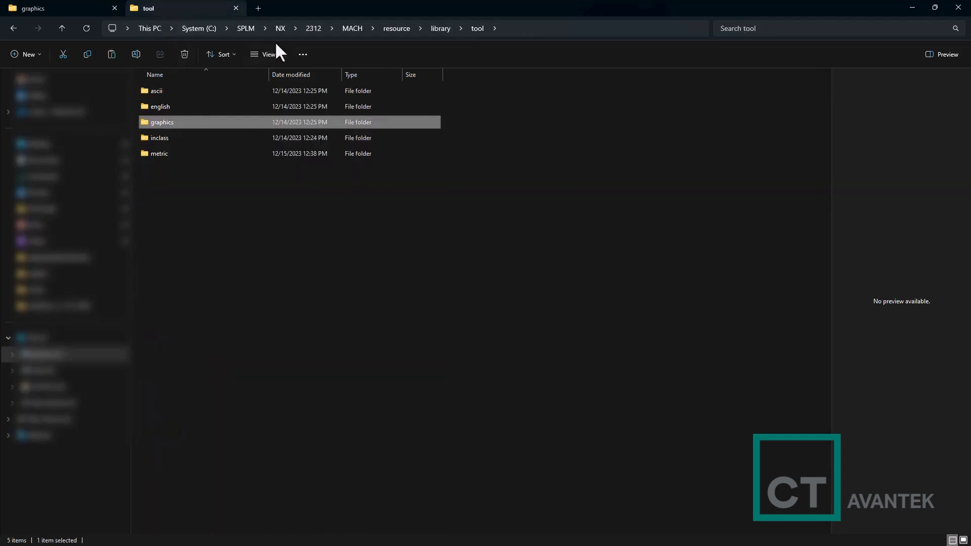
mouse_move(314, 28)
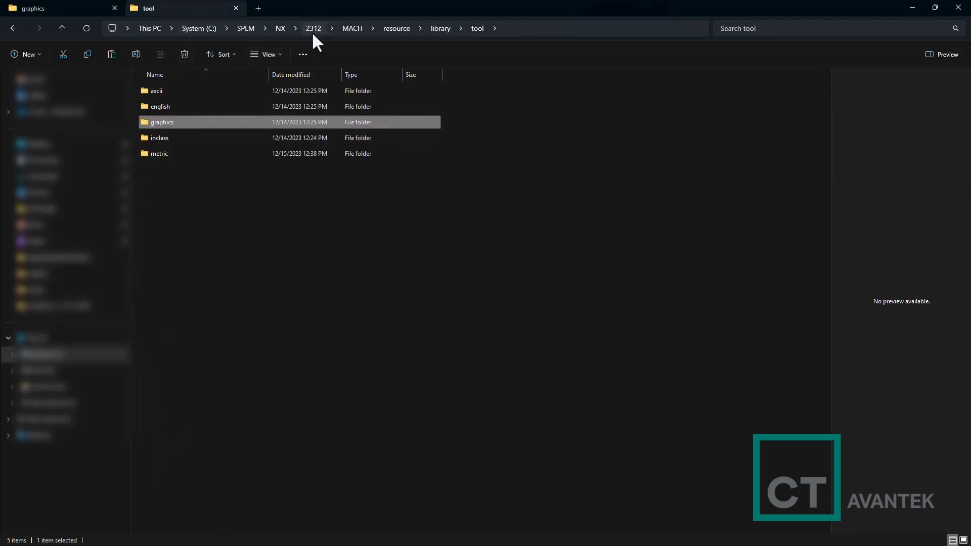
double_click(163, 122)
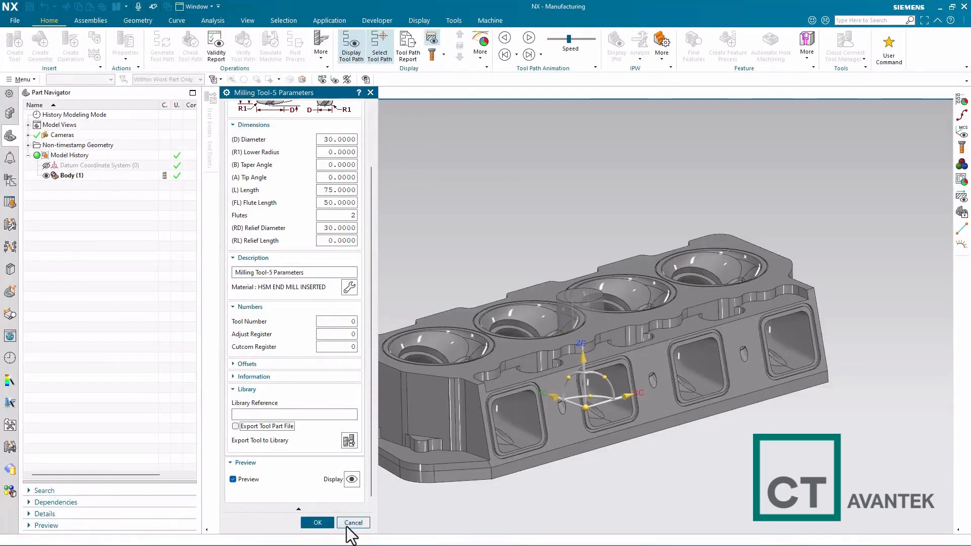
Search the 2312 Drilling library and preview the 10.4MM_DRILL_WALTER drill graphics.
left_click(353, 522)
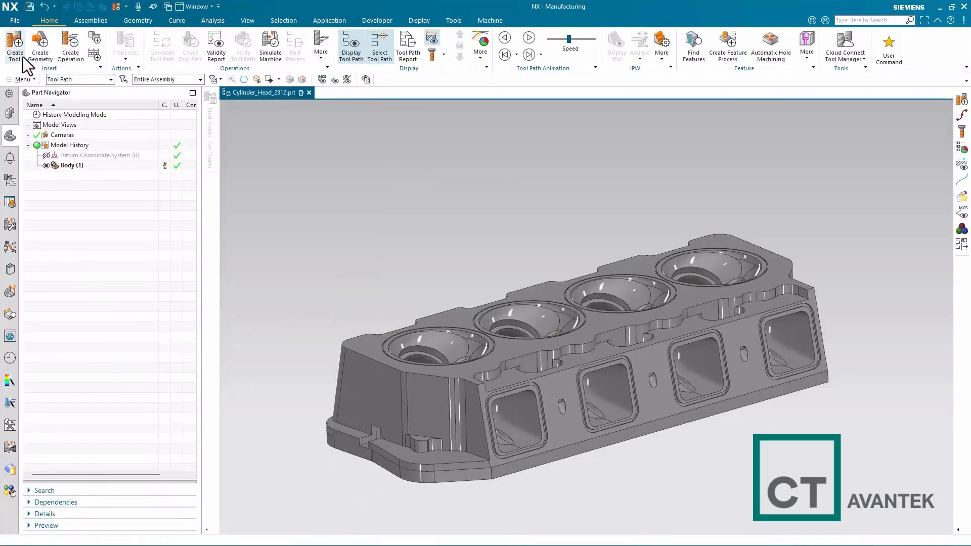
left_click(14, 47)
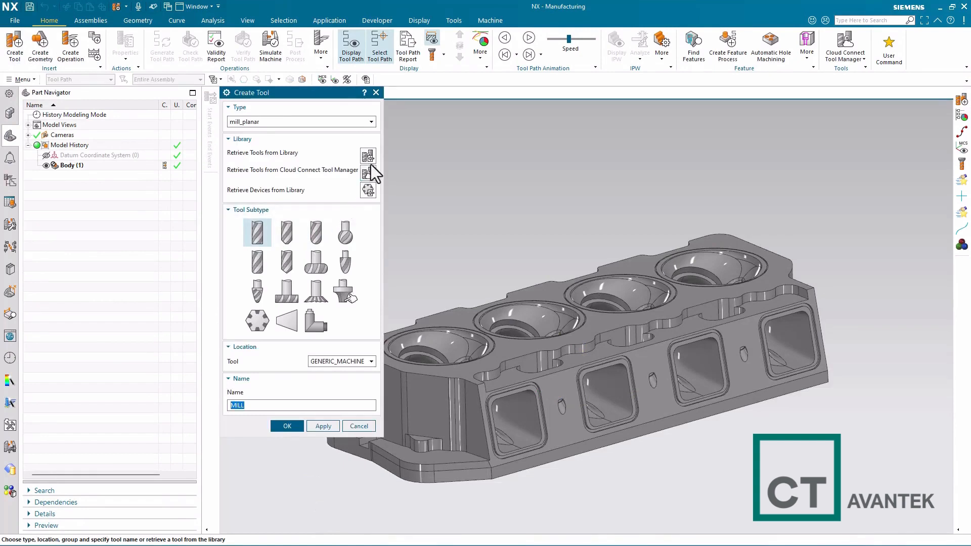
left_click(367, 155)
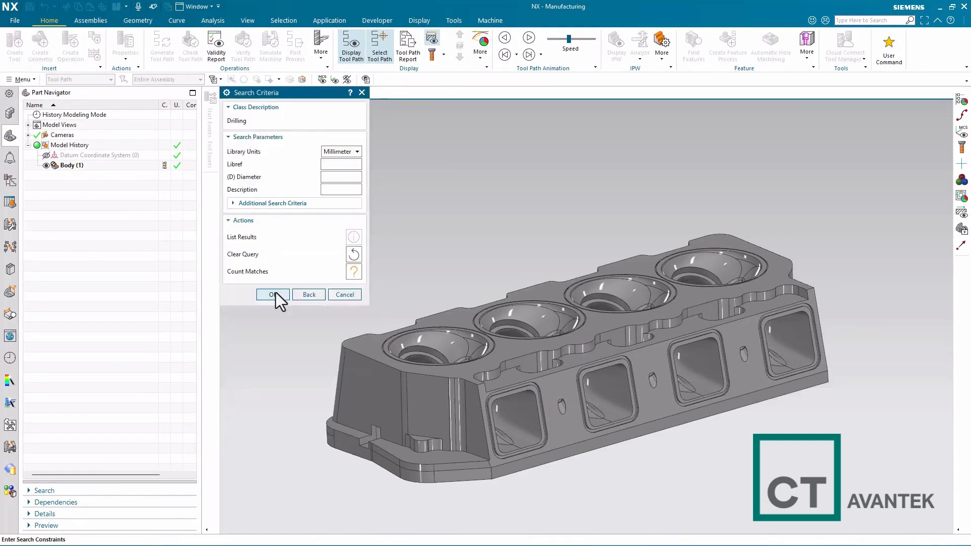
left_click(272, 294)
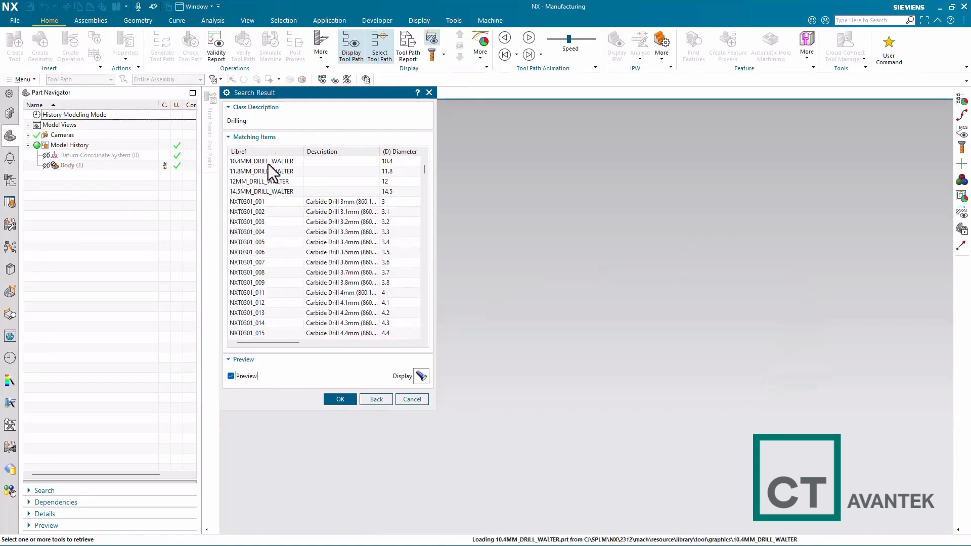
left_click(261, 161)
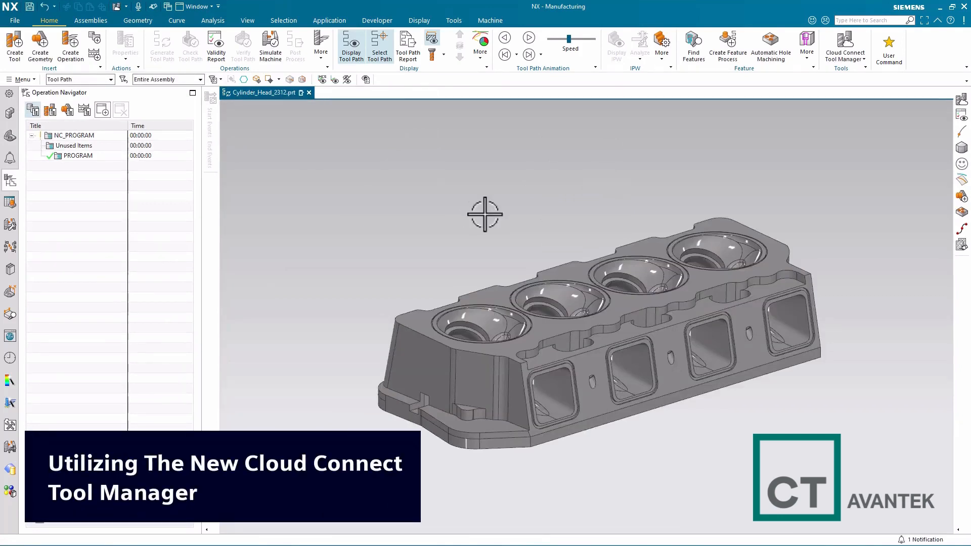
Launch Cloud Connect Tool Manager and preview importing existing assembly data (1218 tools).
left_click(844, 59)
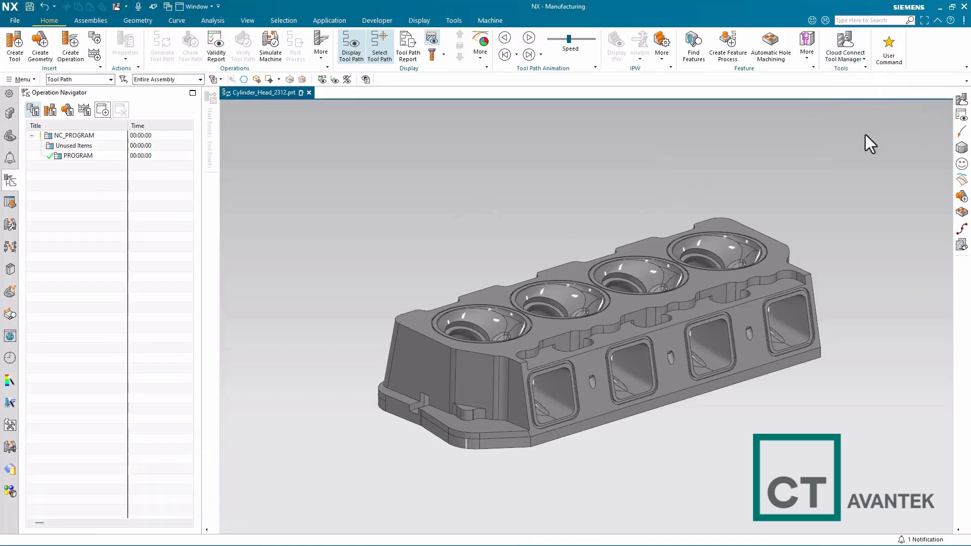
left_click(844, 47)
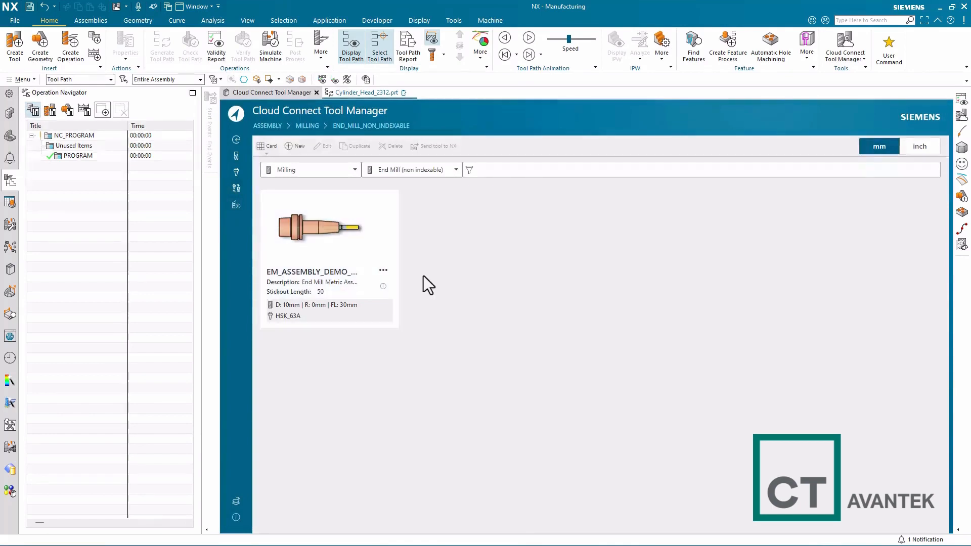
mouse_move(432, 295)
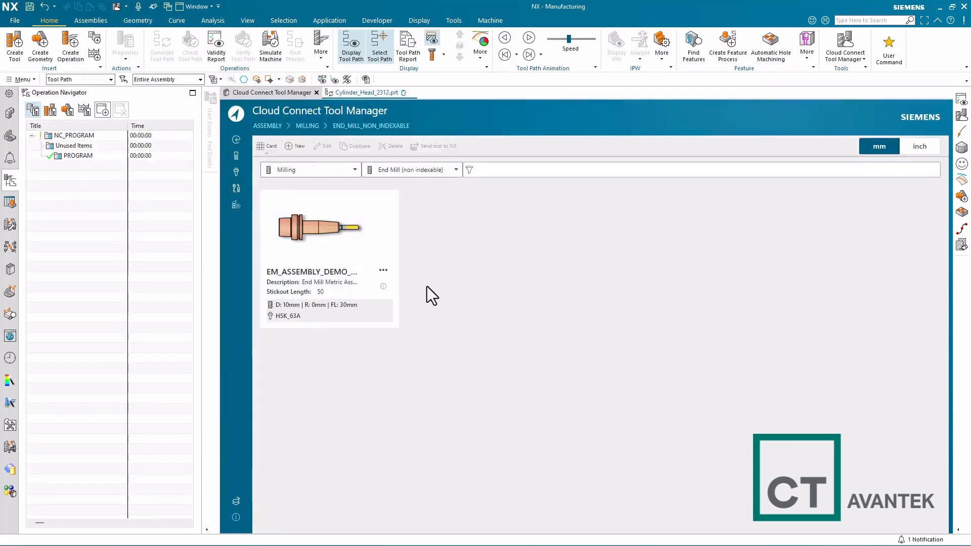
mouse_move(317, 422)
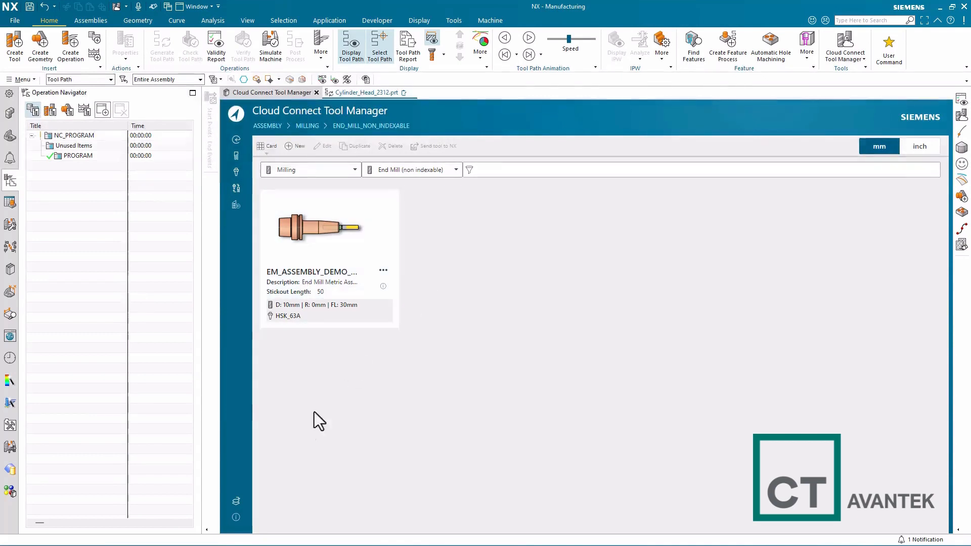
mouse_move(236, 500)
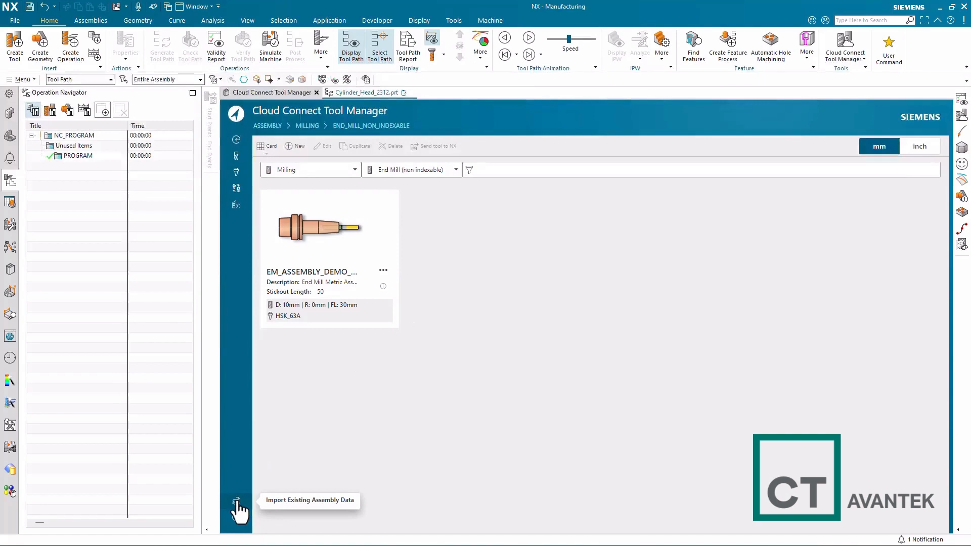
left_click(236, 502)
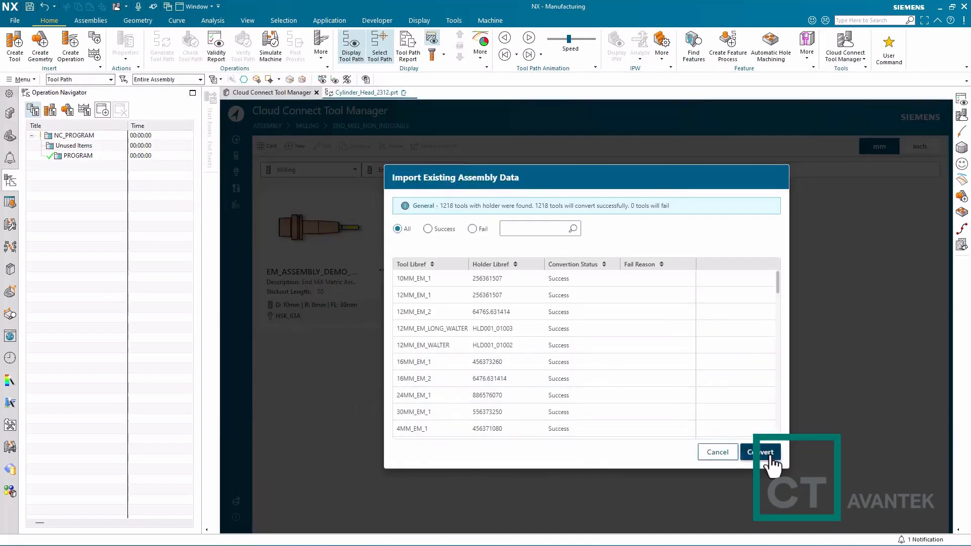
Convert all 1218 assemblies, then open 6MM_EM_2 and select its TOOL node.
left_click(761, 452)
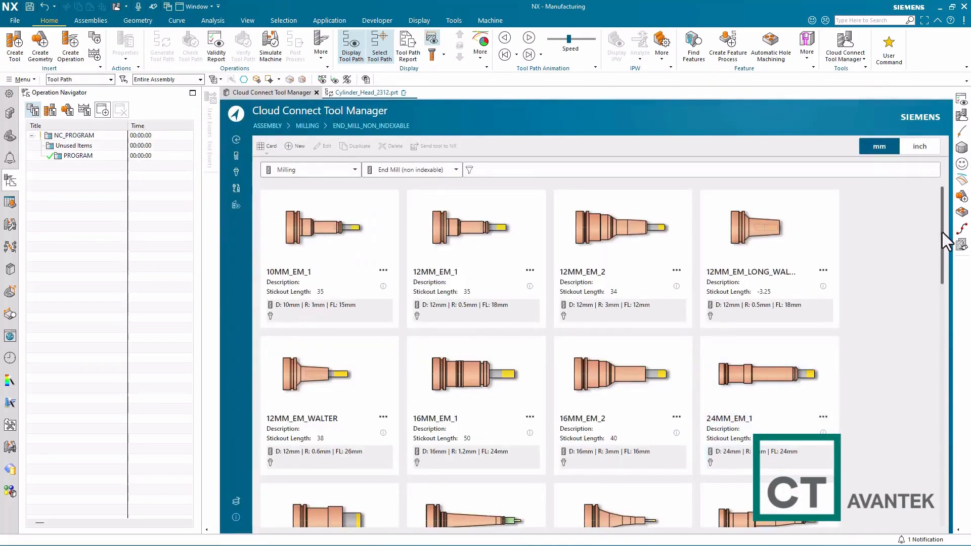
scroll("down", 3)
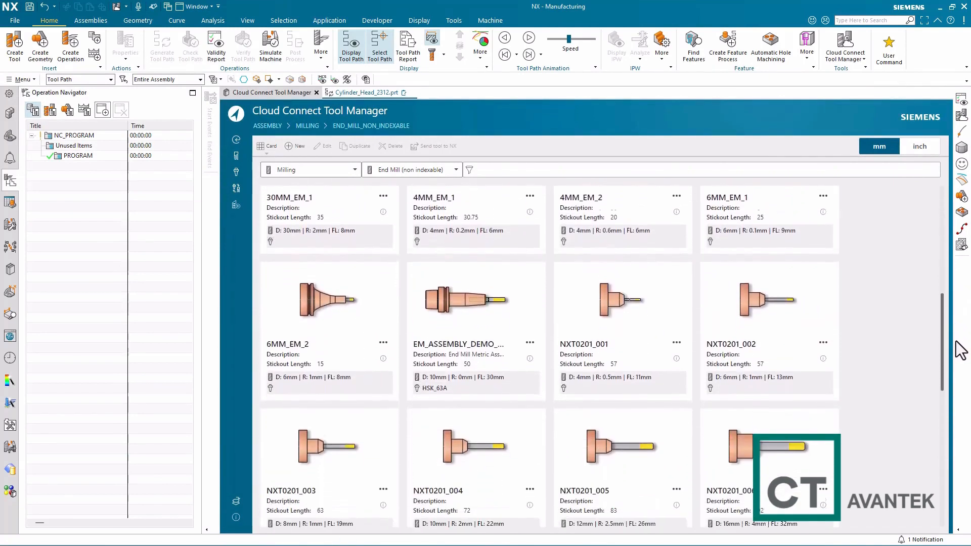
left_click(328, 303)
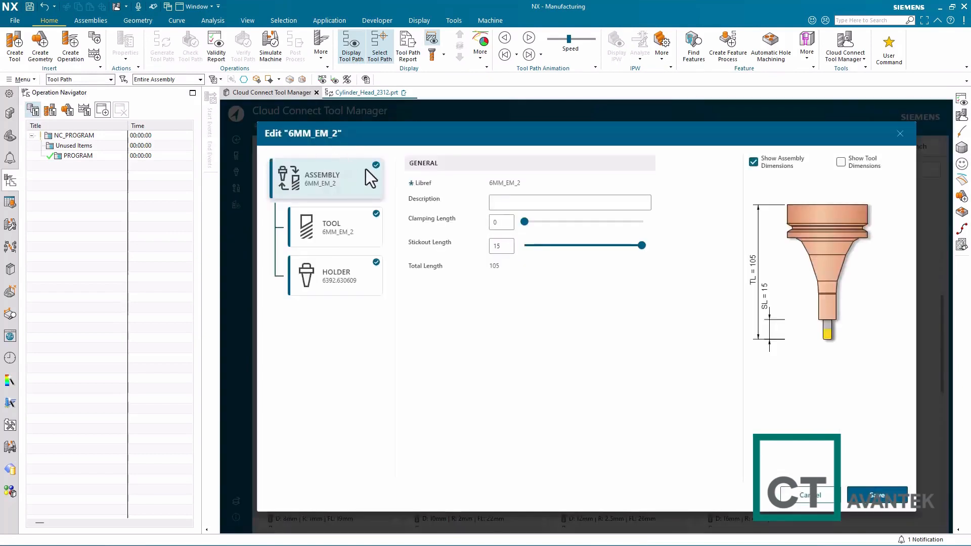
left_click(334, 228)
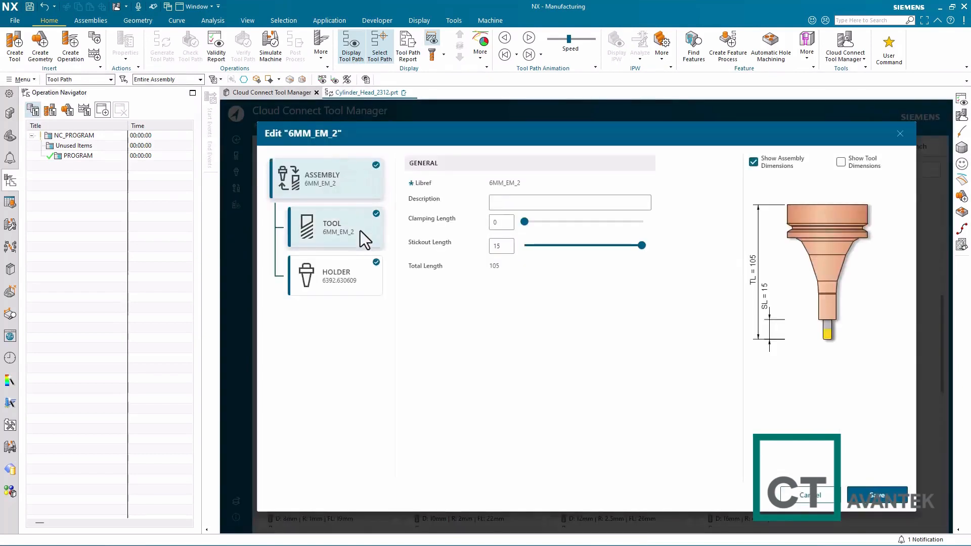